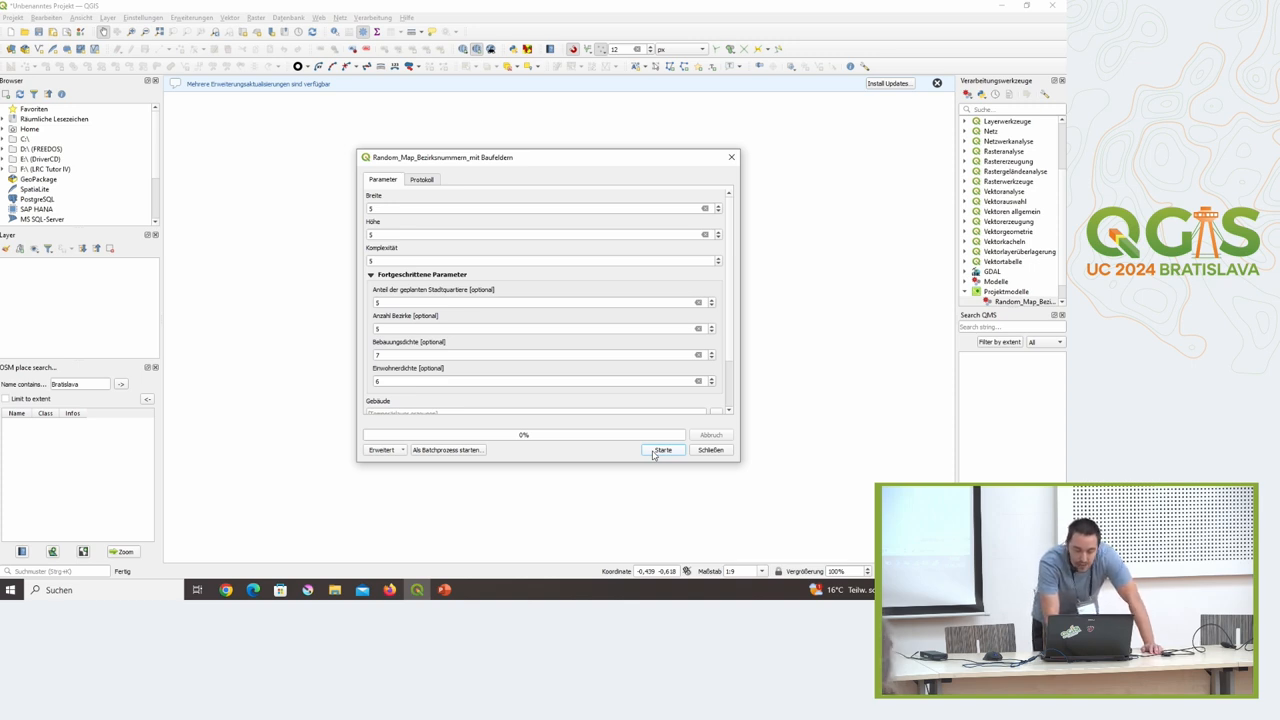
- Run the Random_Map model to generate the city layers and close the finished run dialog
{"action": "left_click", "coordinate": [664, 448]}
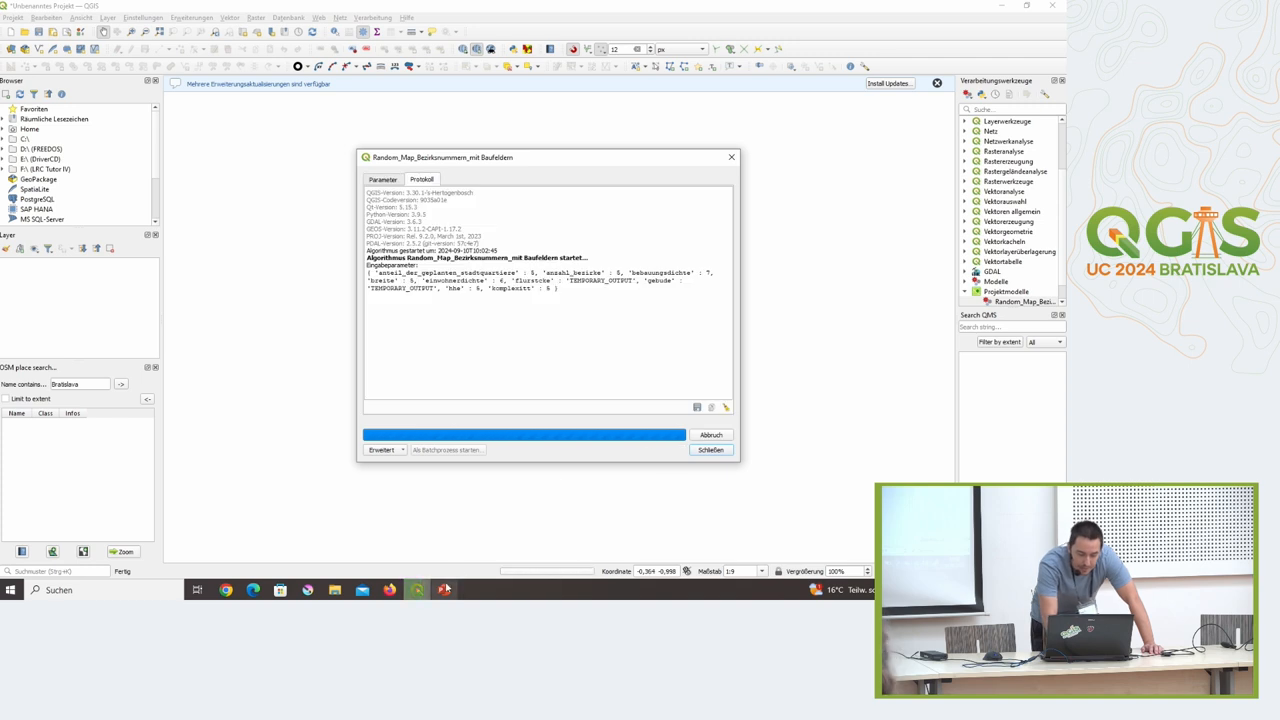
{"action": "left_click", "coordinate": [444, 588]}
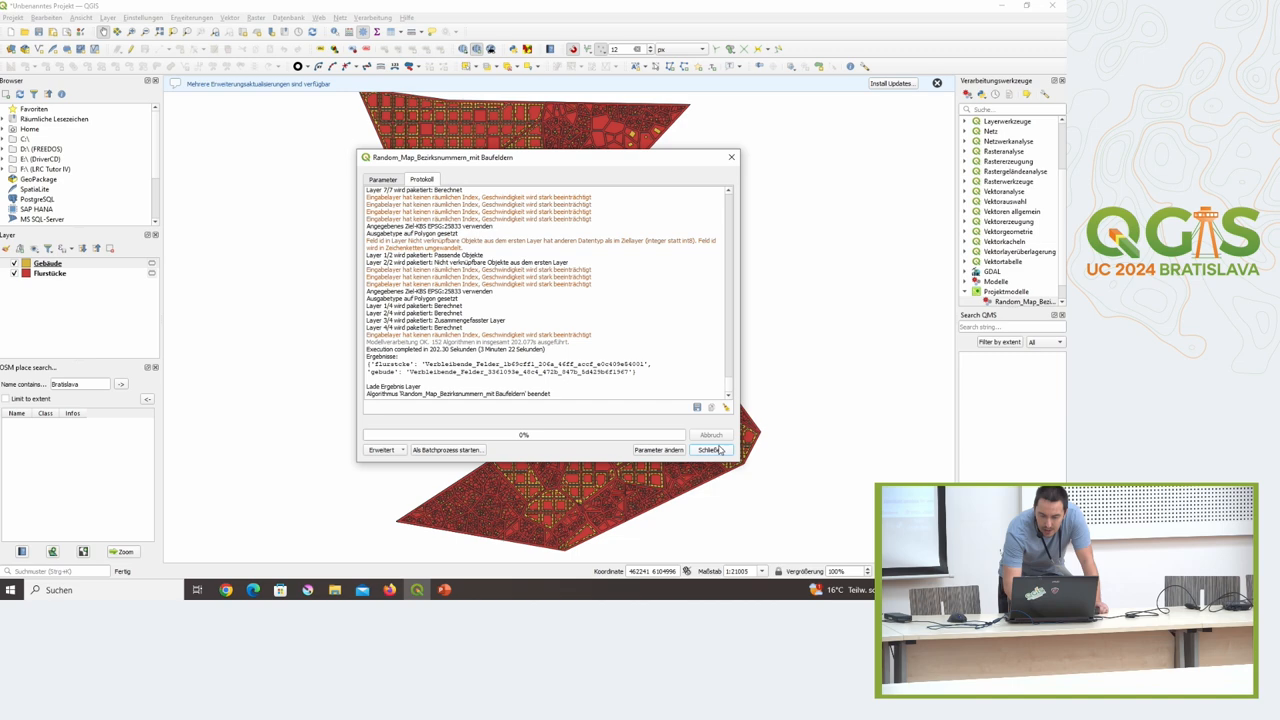
{"action": "left_click", "coordinate": [710, 448]}
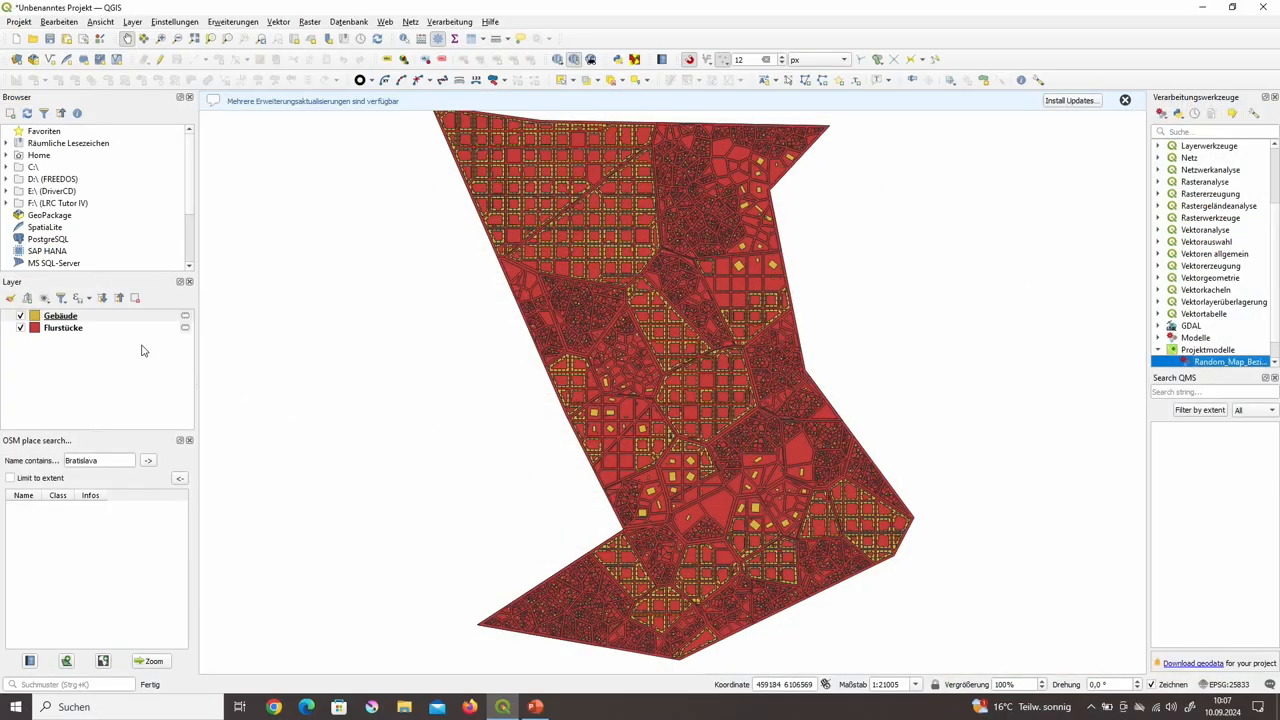
- Bring up the Gebäude layer's properties for symbology styling
{"action": "left_click", "coordinate": [60, 316]}
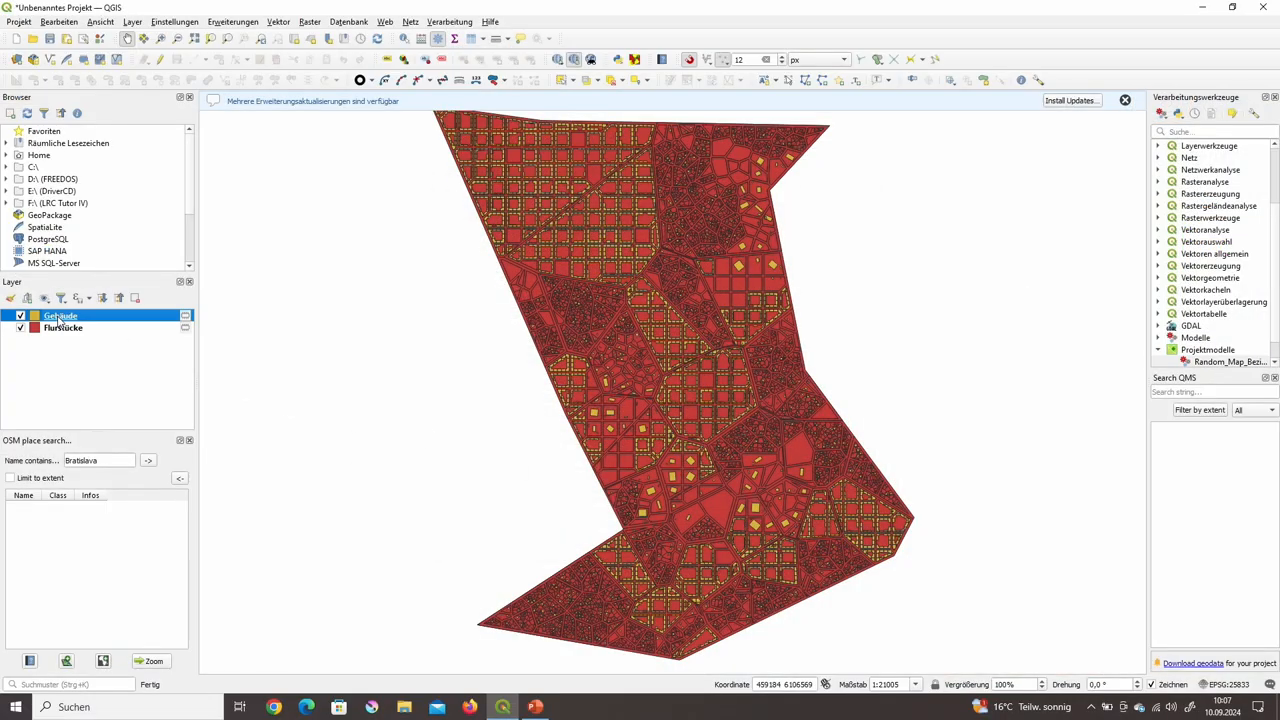
{"action": "double_click", "coordinate": [60, 316]}
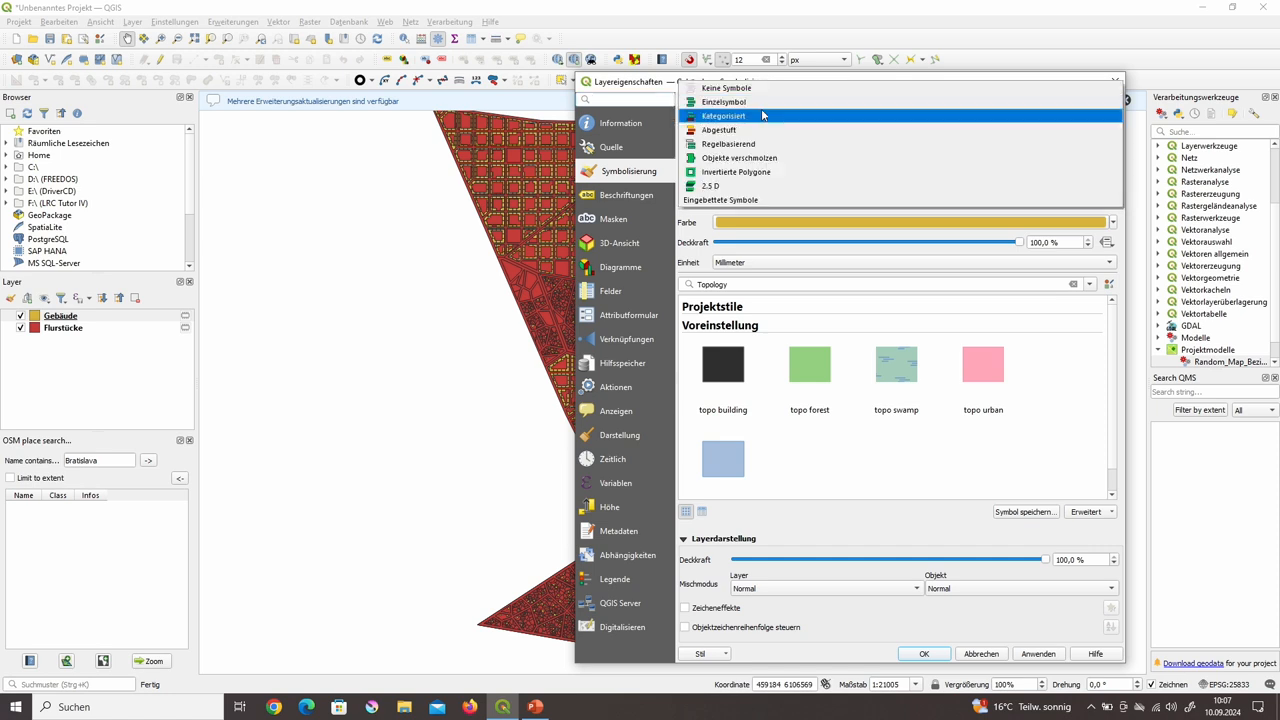
- Categorize the Gebäude layer by the Art field, one colour per building type, and apply it
{"action": "left_click", "coordinate": [724, 116]}
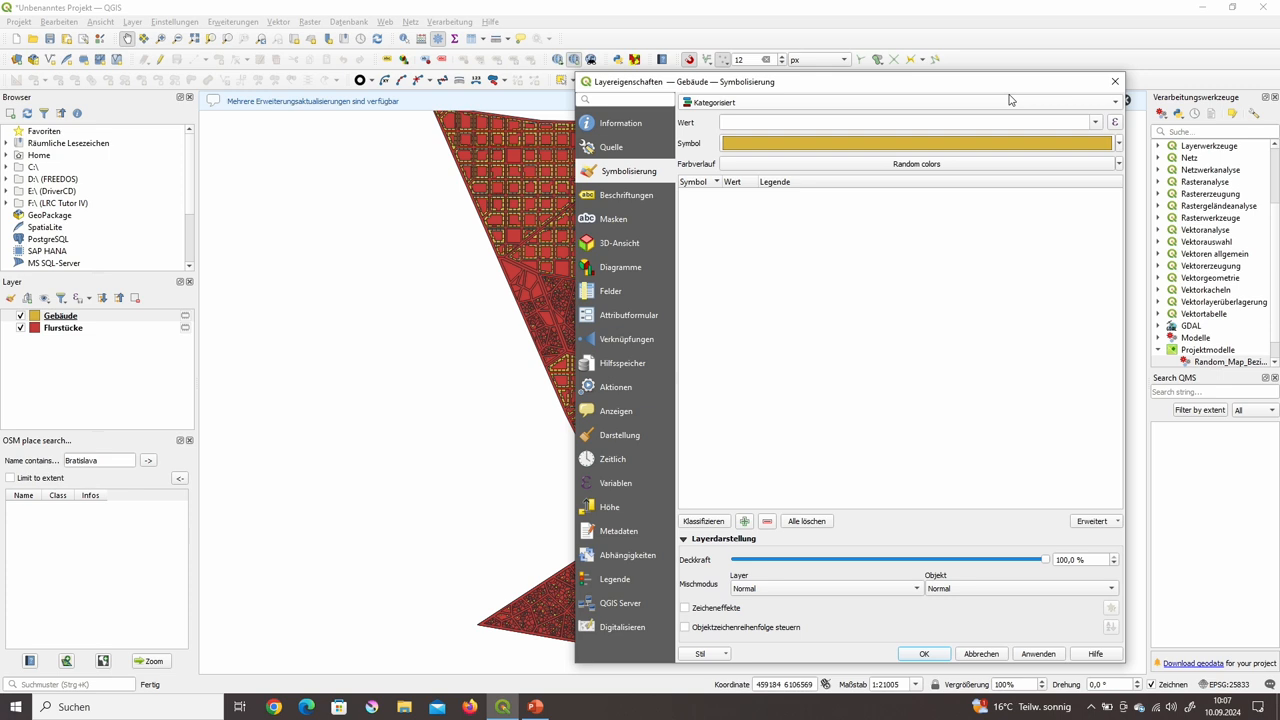
{"action": "left_click", "coordinate": [1094, 122]}
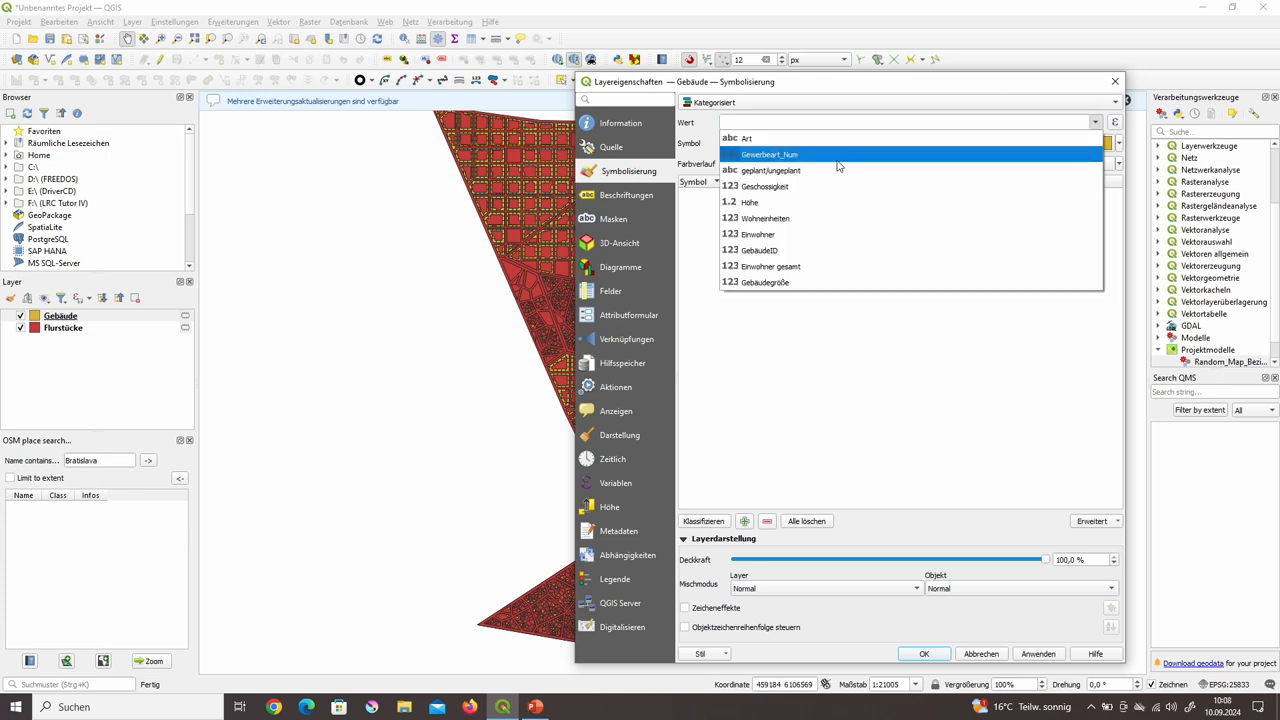
{"action": "left_click", "coordinate": [748, 138]}
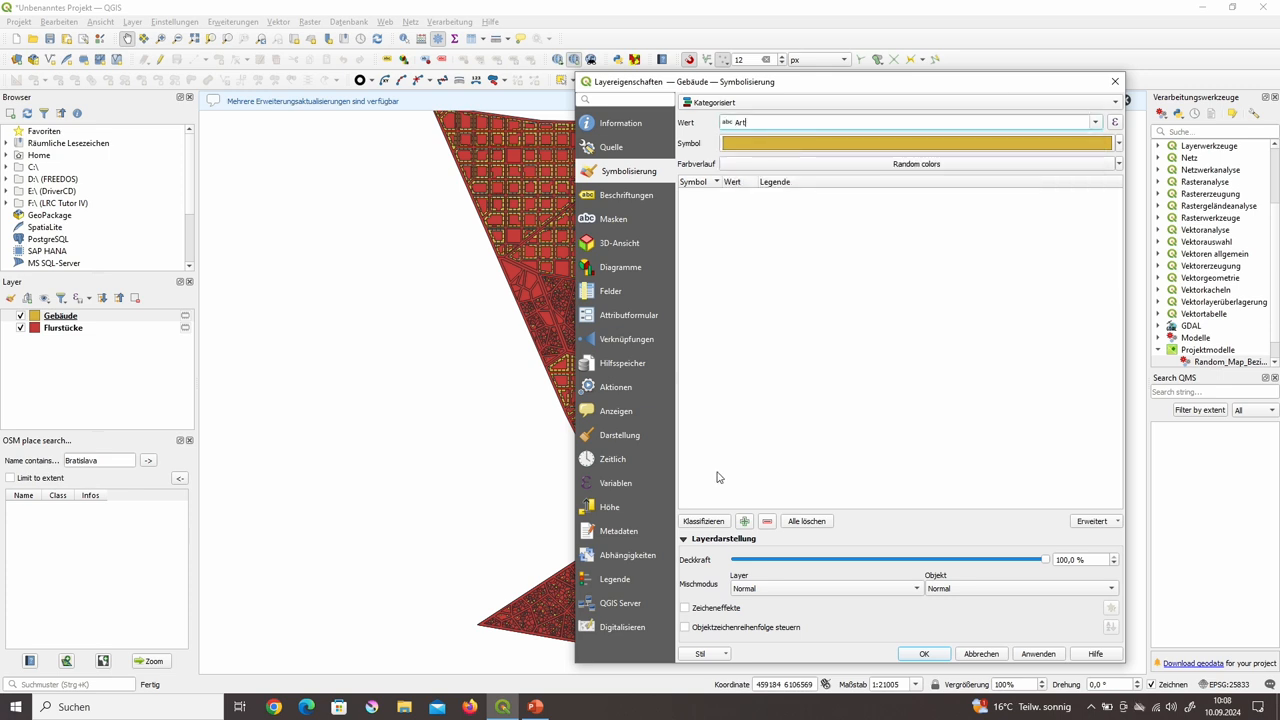
{"action": "left_click", "coordinate": [704, 520]}
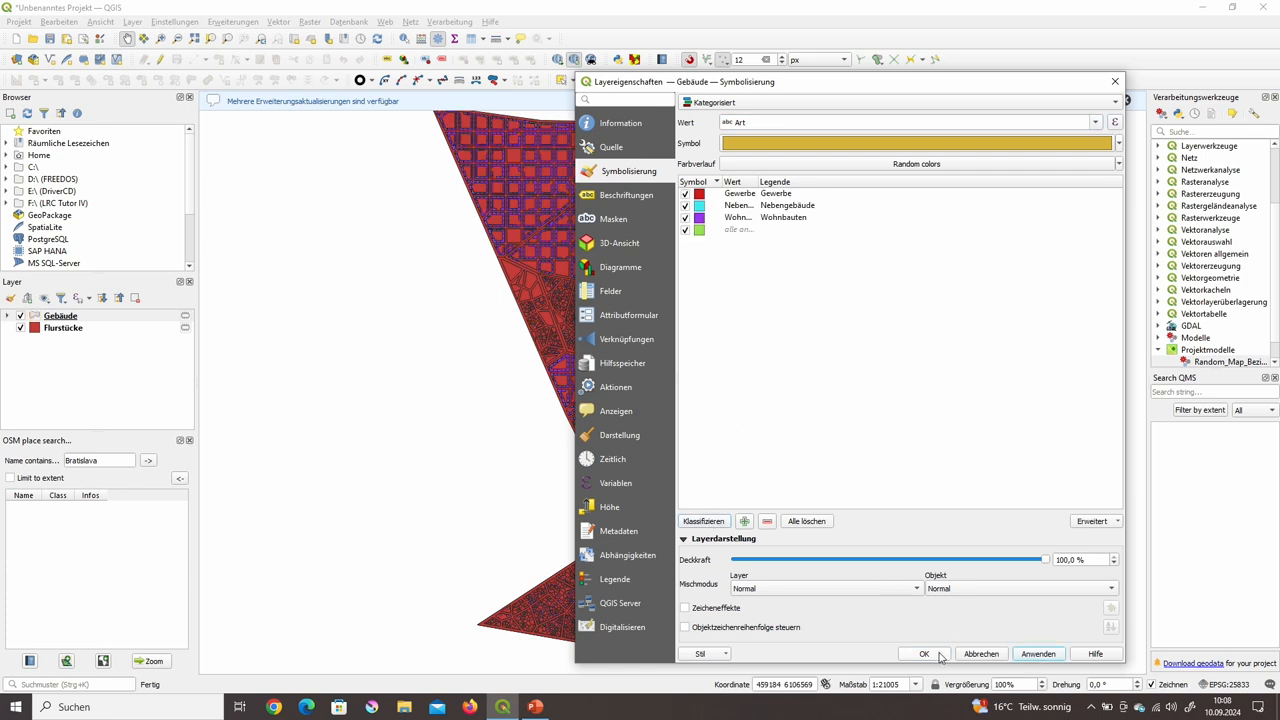
{"action": "left_click", "coordinate": [924, 652]}
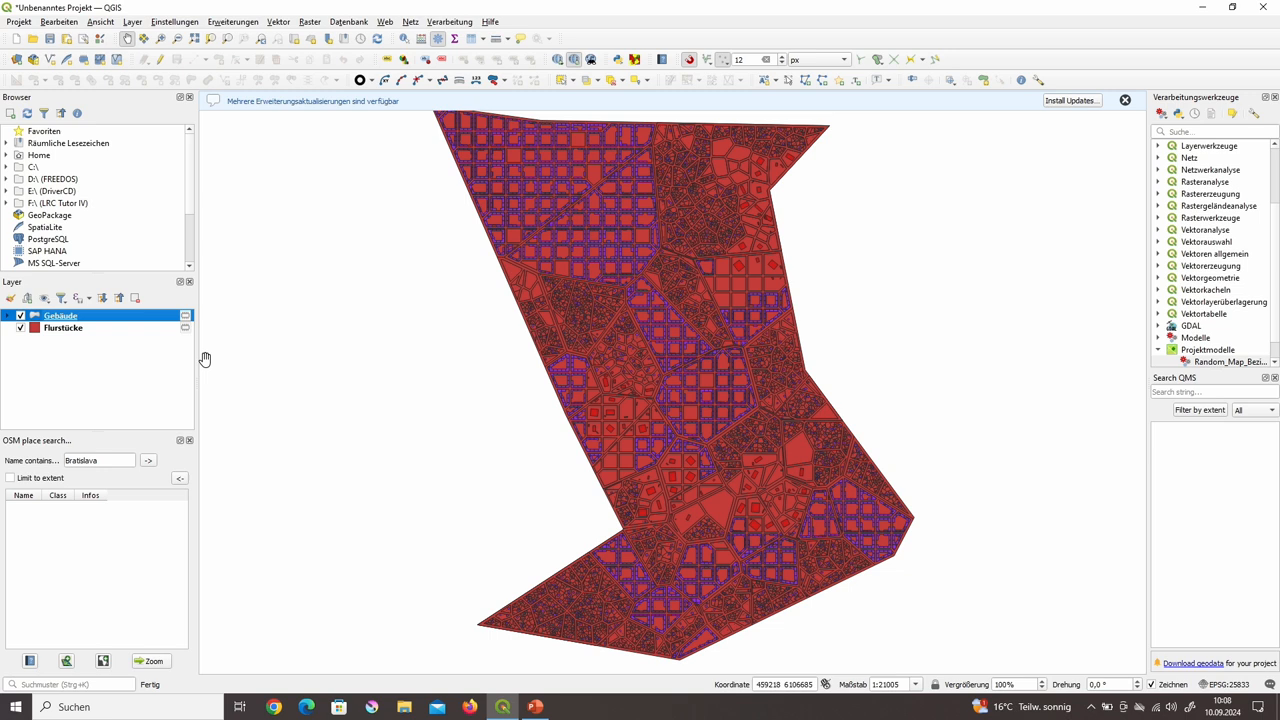
- Categorize the Flurstücke layer by the Art field, generating a class per usage value
{"action": "left_click", "coordinate": [62, 328]}
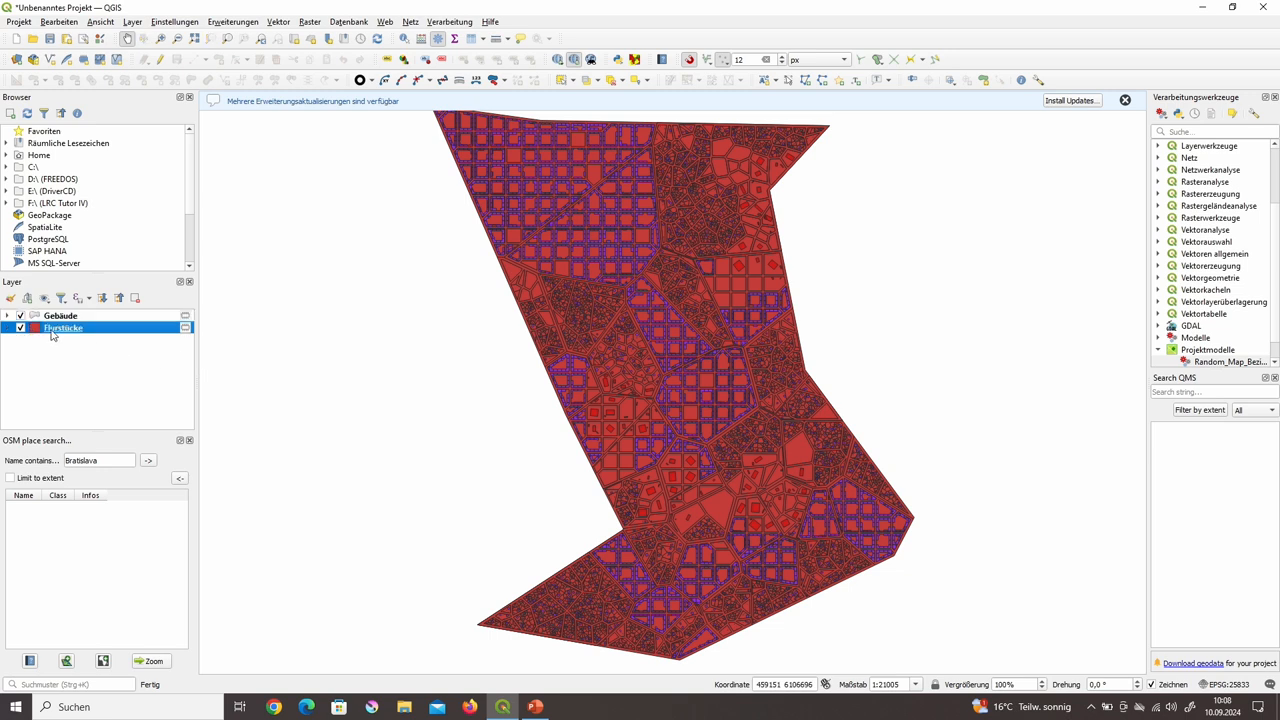
{"action": "double_click", "coordinate": [64, 328]}
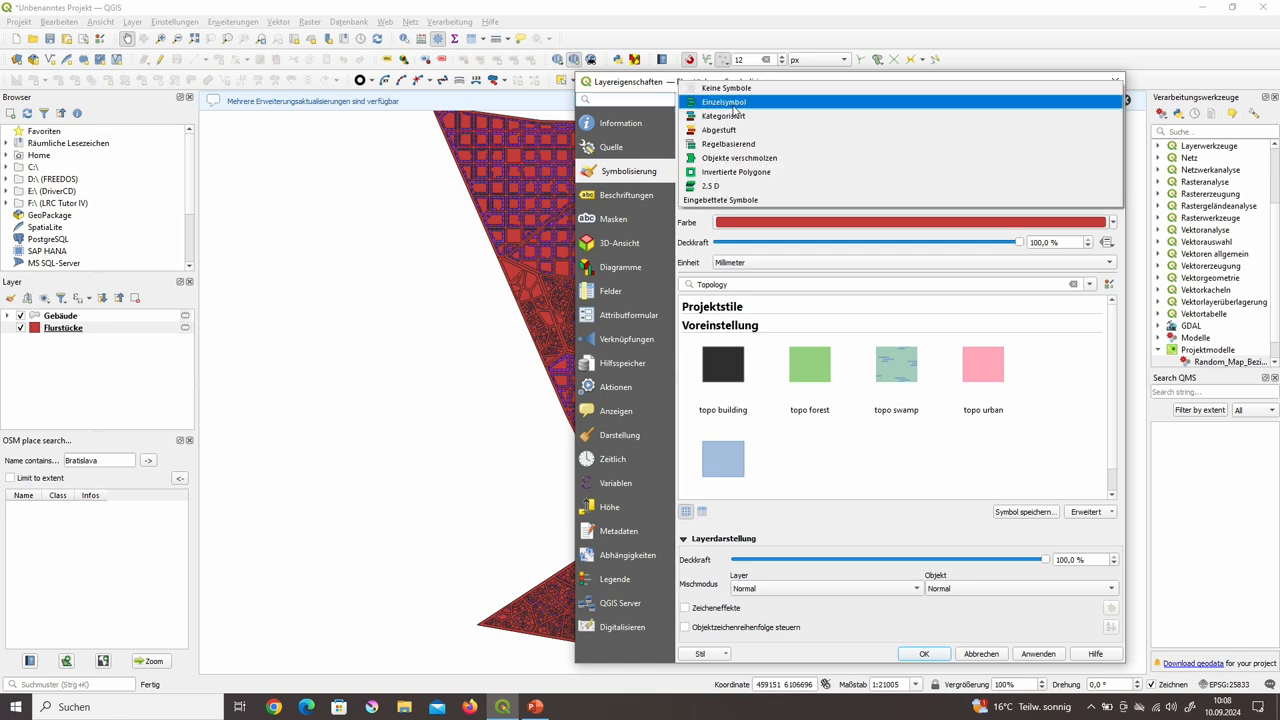
{"action": "left_click", "coordinate": [722, 114]}
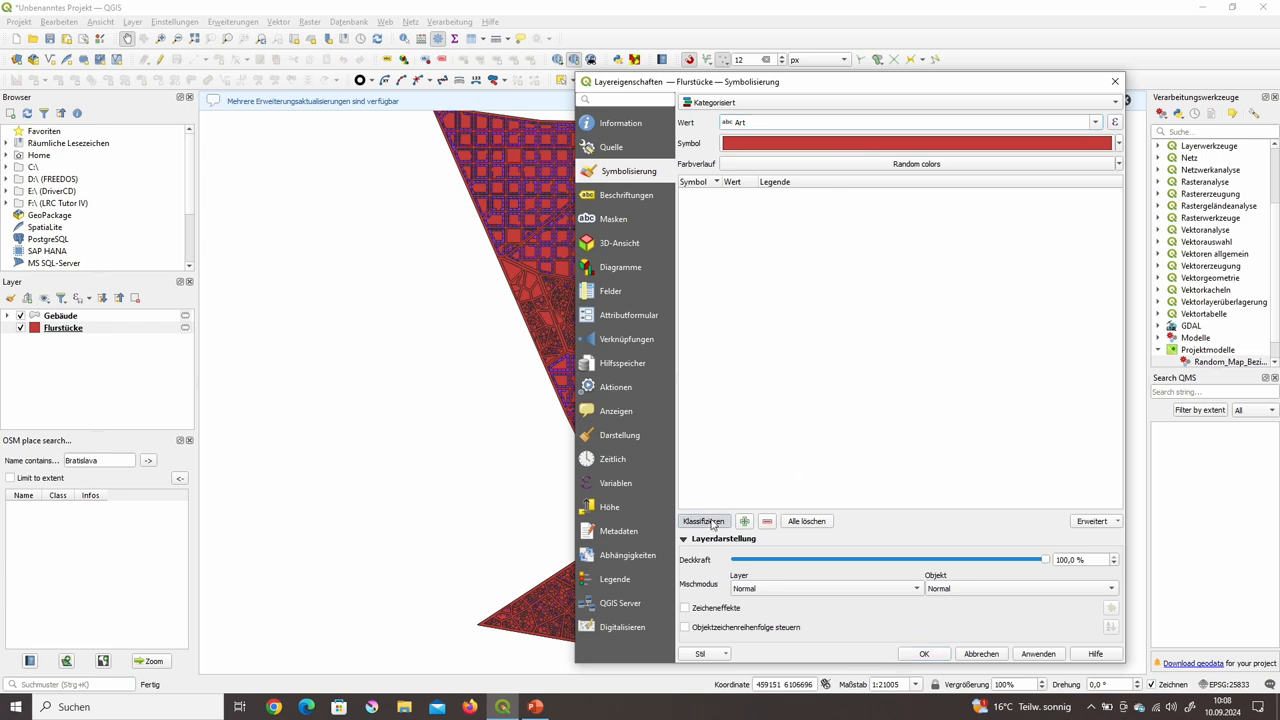
{"action": "left_click", "coordinate": [704, 520]}
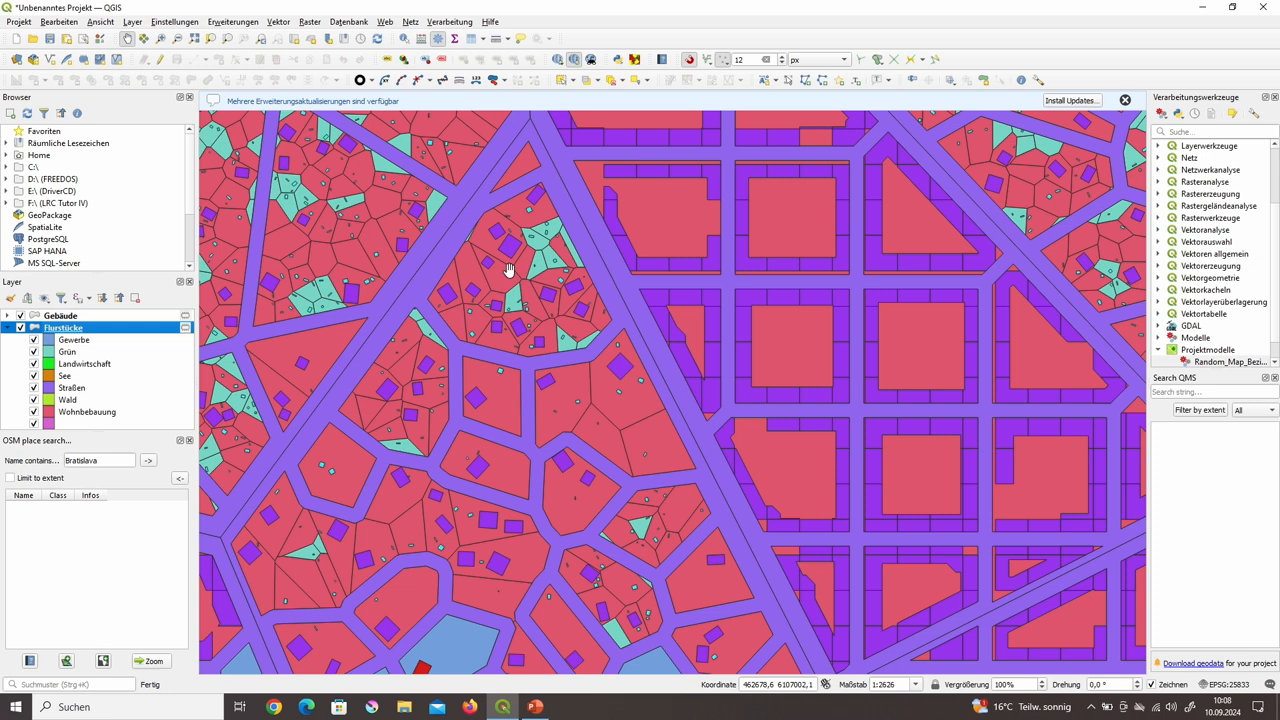
- Apply the parcel categories and zoom into the map to inspect the coloured usage classes
{"action": "scroll", "scroll_direction": "down", "scroll_amount": 3}
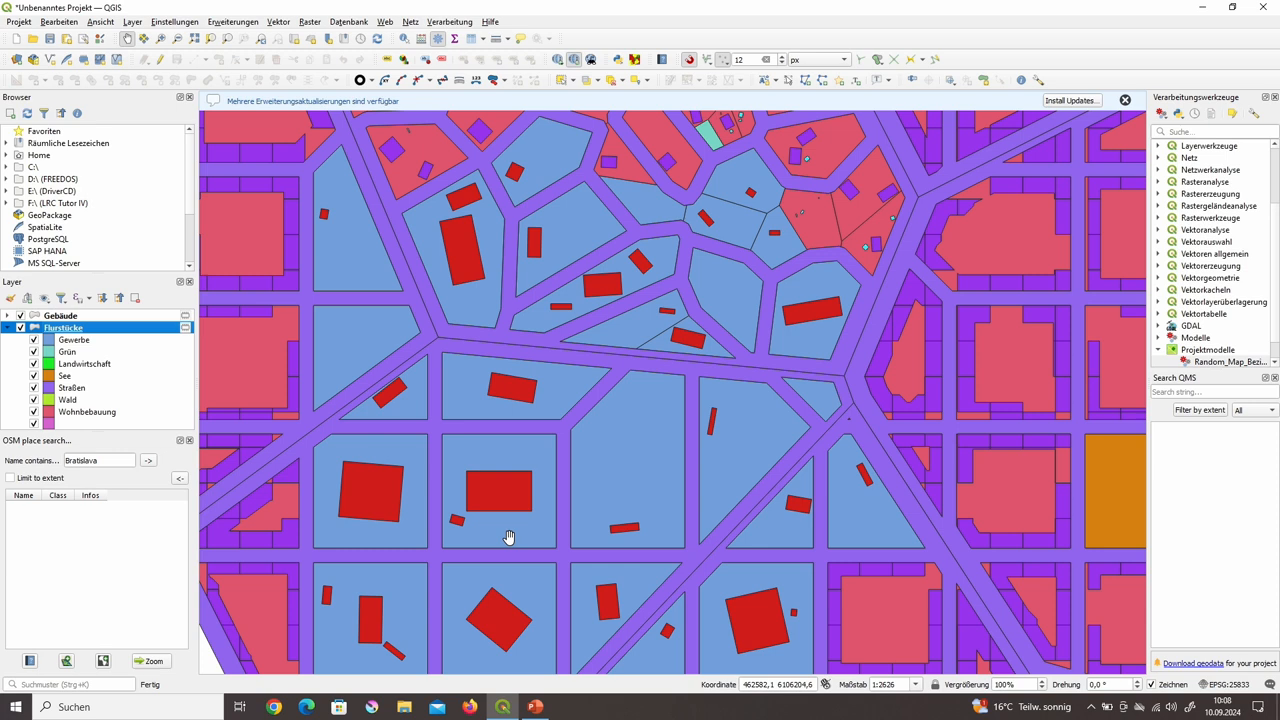
{"action": "mouse_move", "coordinate": [536, 708]}
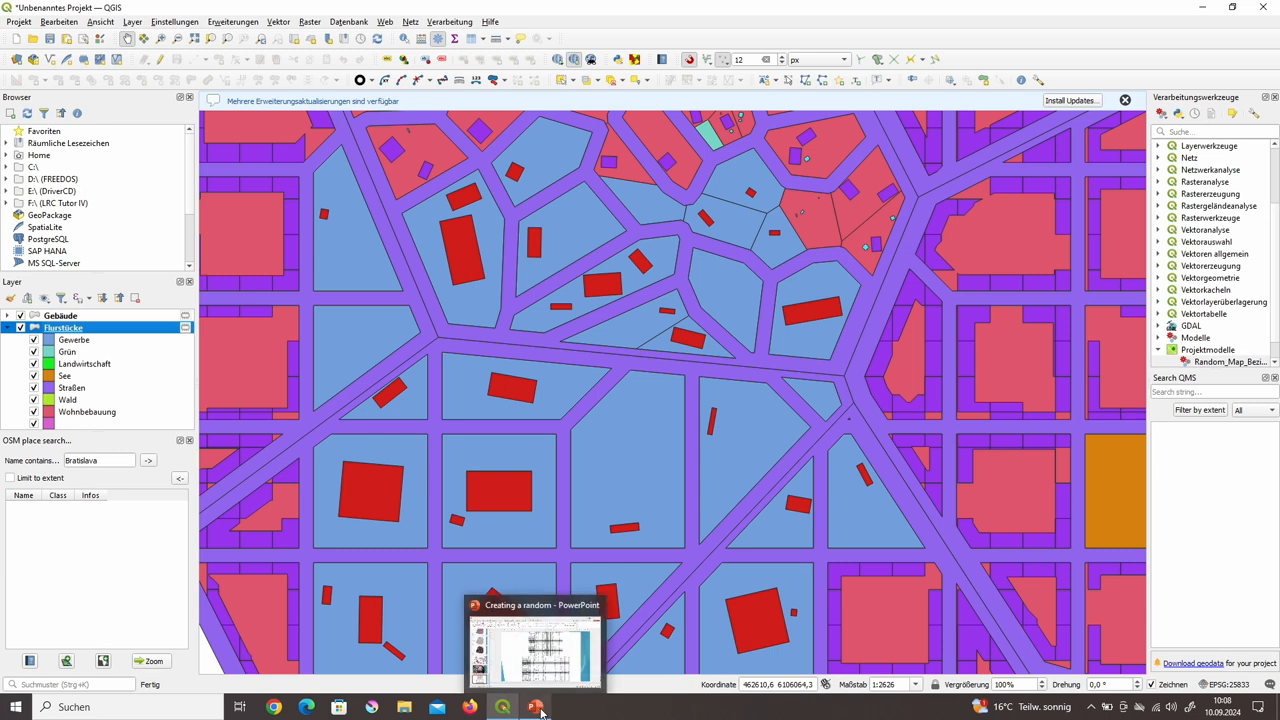
{"action": "left_click", "coordinate": [536, 708]}
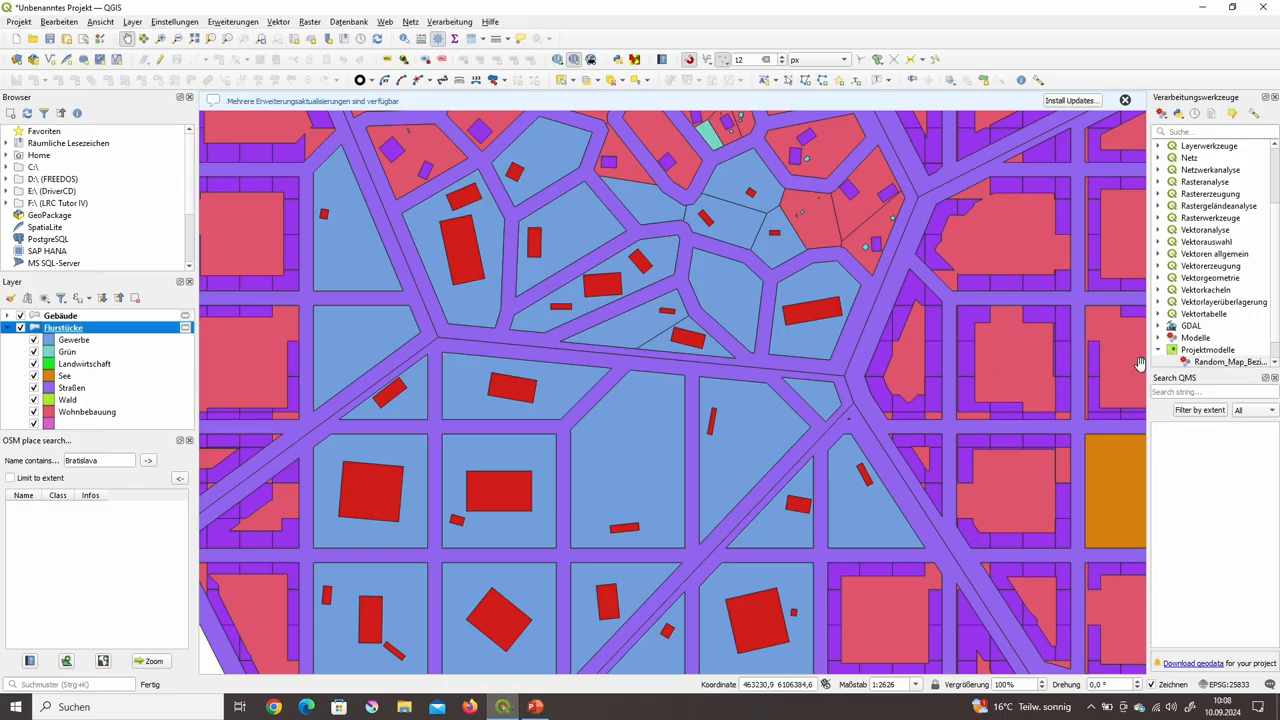
- Bring up the action options for the saved Random_Map project model
{"action": "right_click", "coordinate": [1228, 360]}
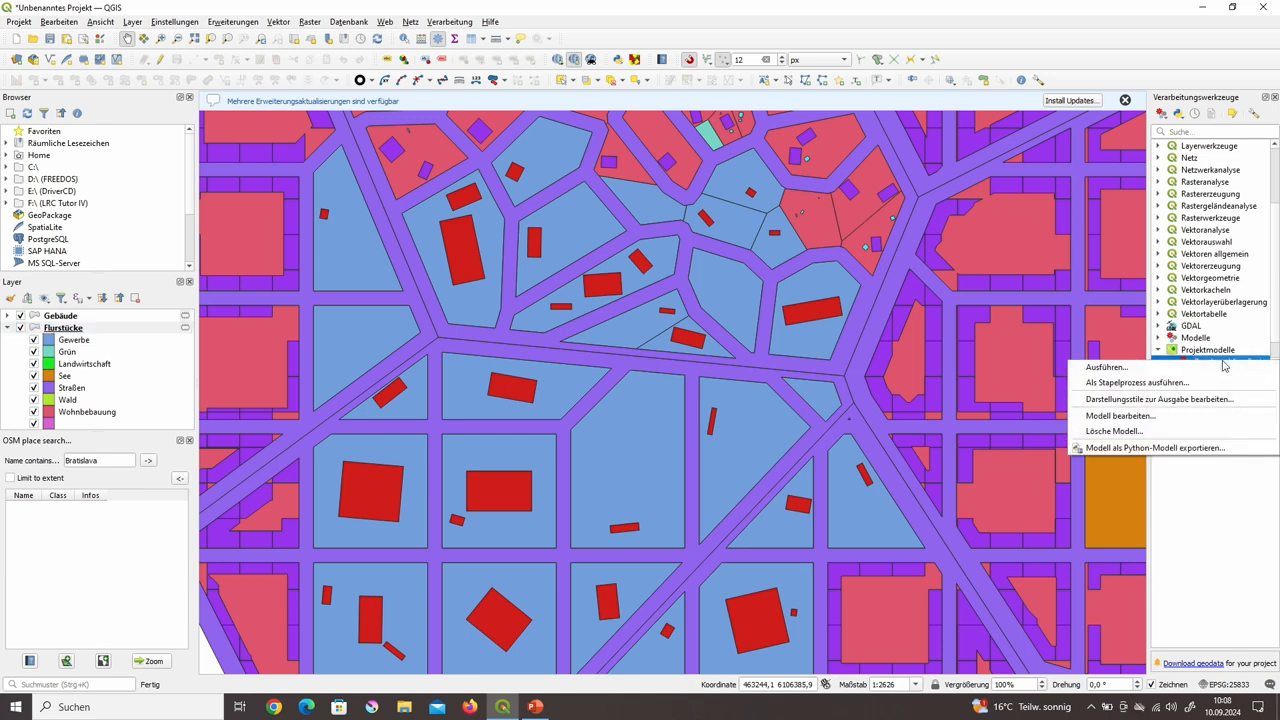
{"action": "mouse_move", "coordinate": [1120, 416]}
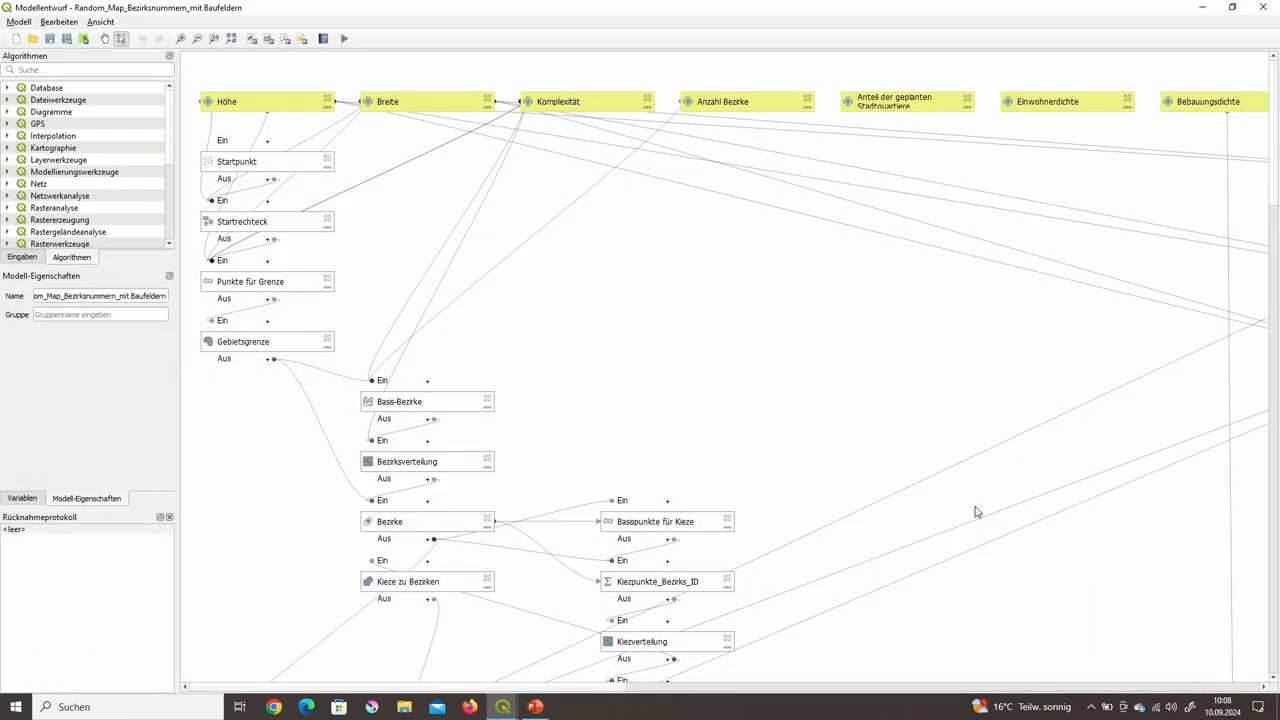
{"action": "mouse_move", "coordinate": [918, 436]}
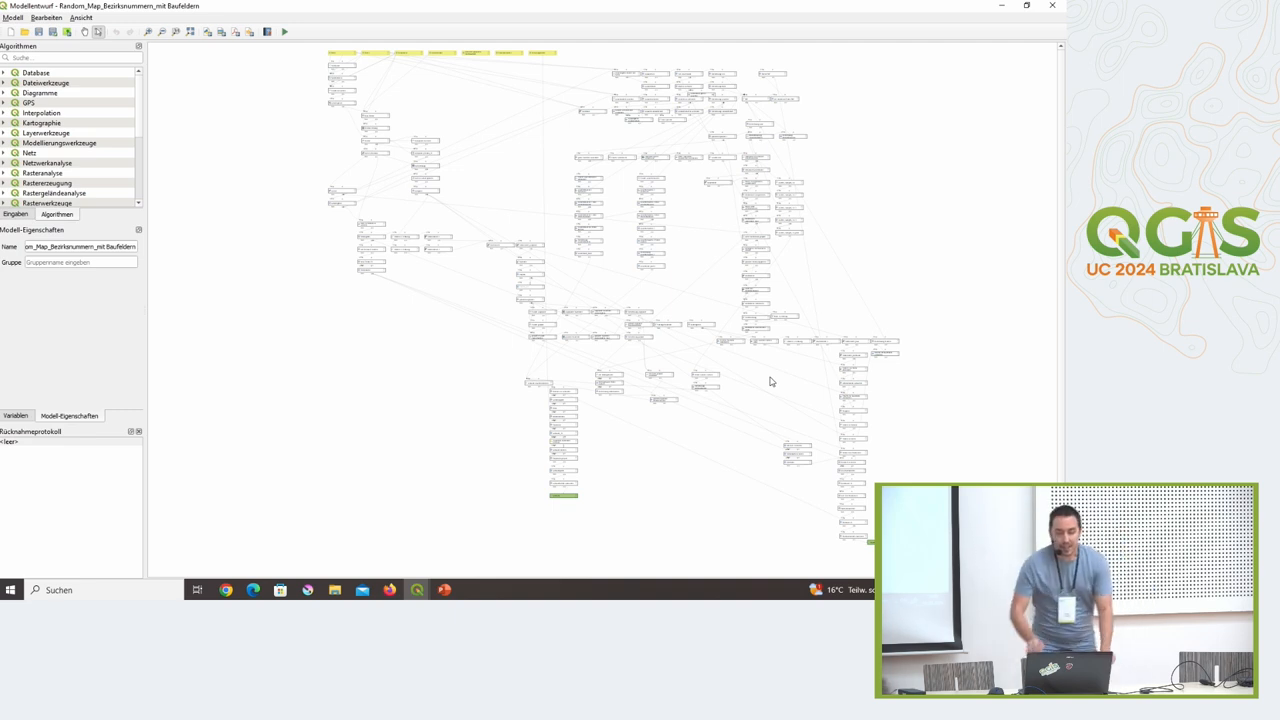
{"action": "mouse_move", "coordinate": [338, 96]}
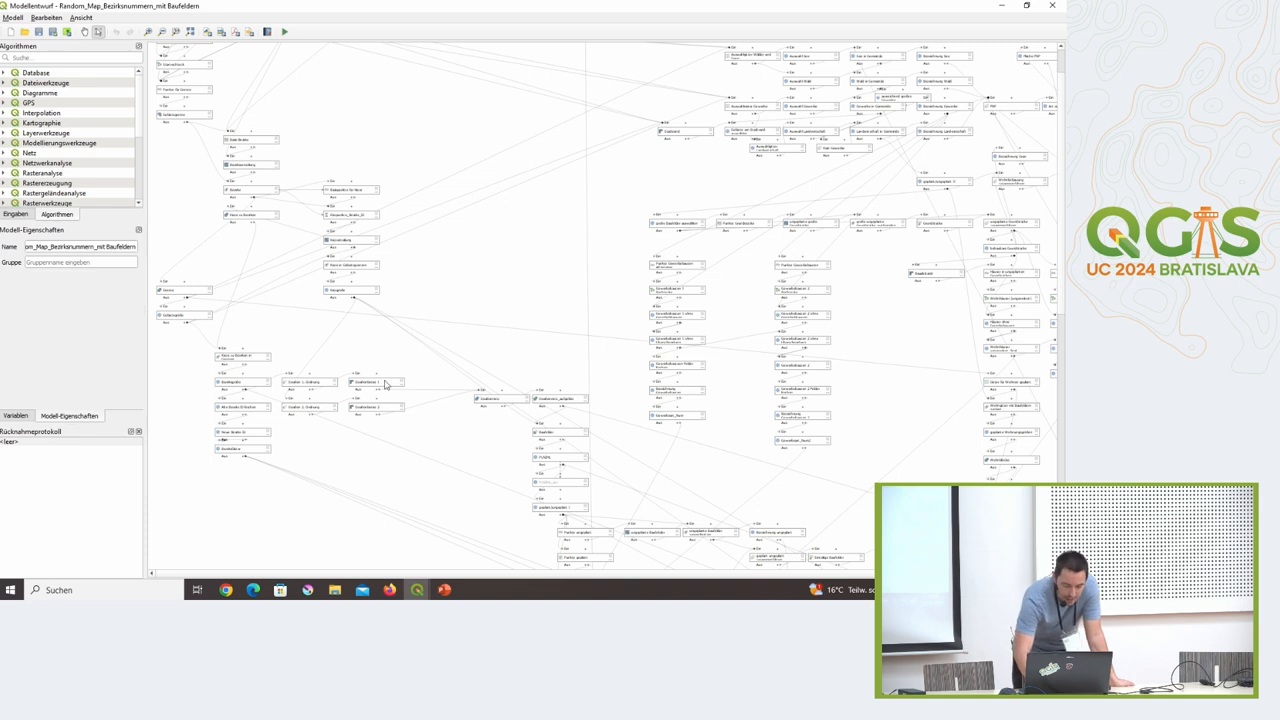
{"action": "mouse_move", "coordinate": [416, 588]}
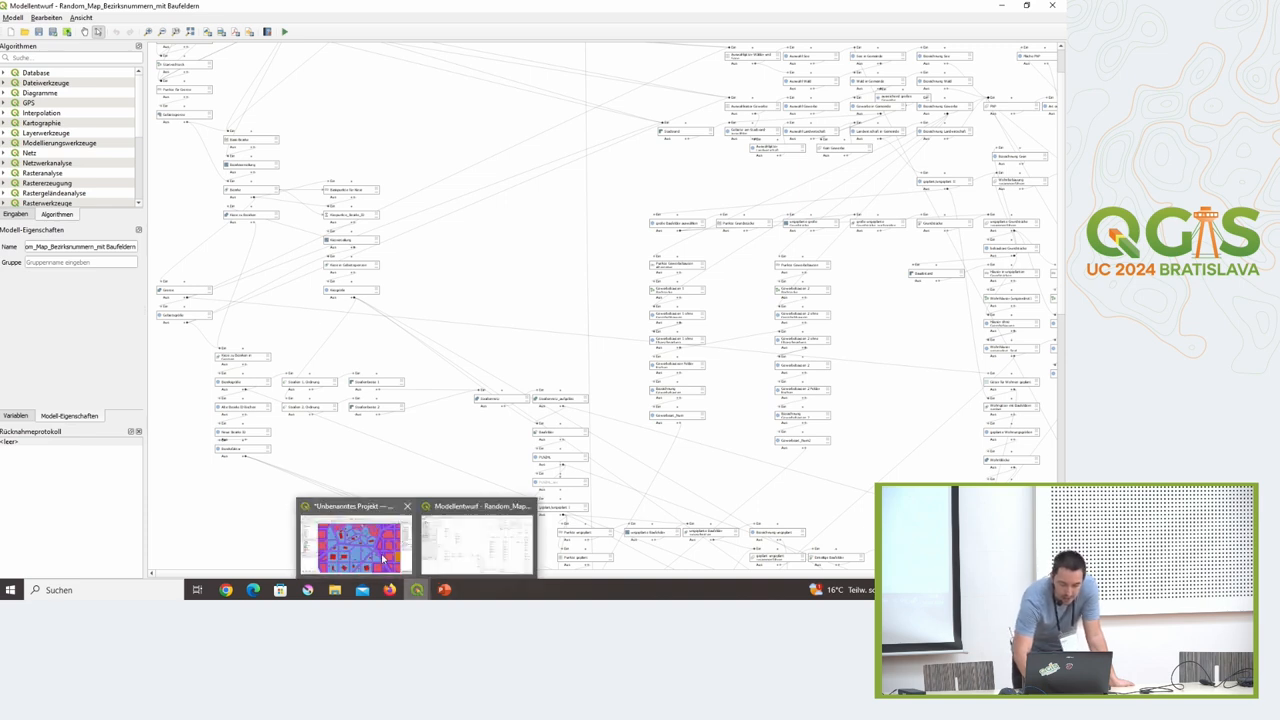
- Bring the QGIS project window with the generated city map to the front
{"action": "left_click", "coordinate": [356, 544]}
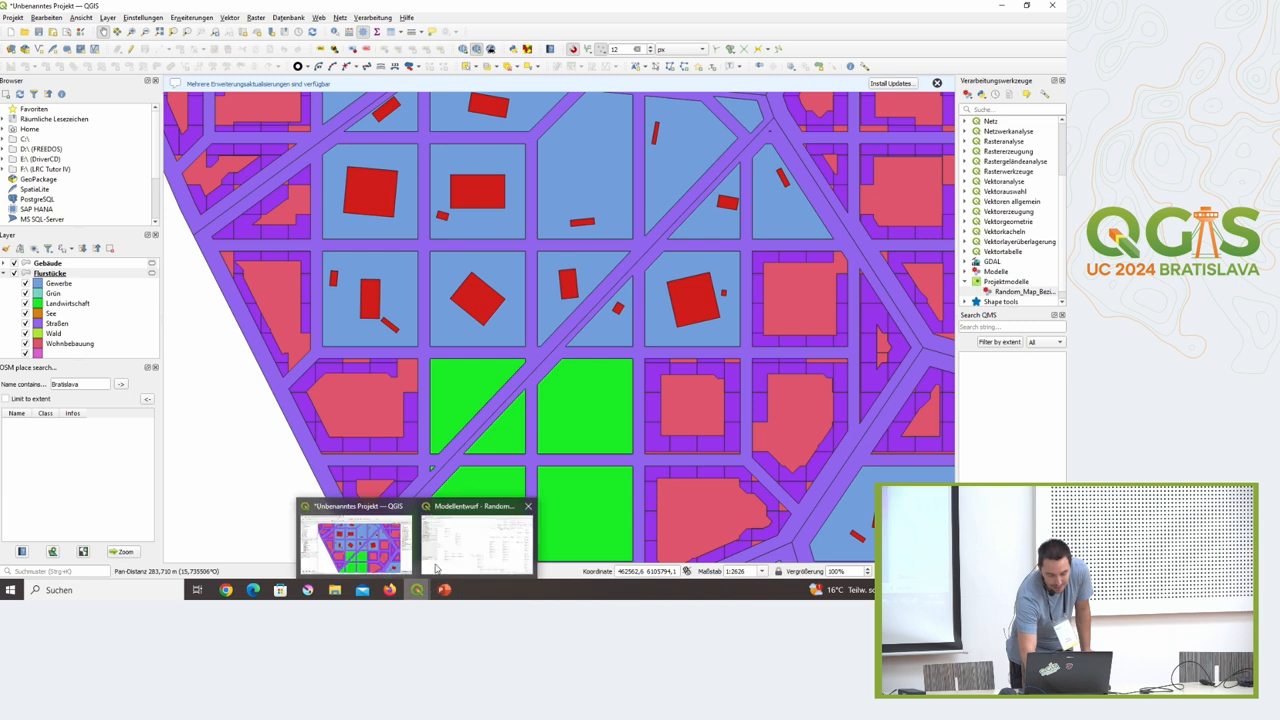
- Return to Model Designer showing the building placement algorithm steps
{"action": "left_click", "coordinate": [476, 540]}
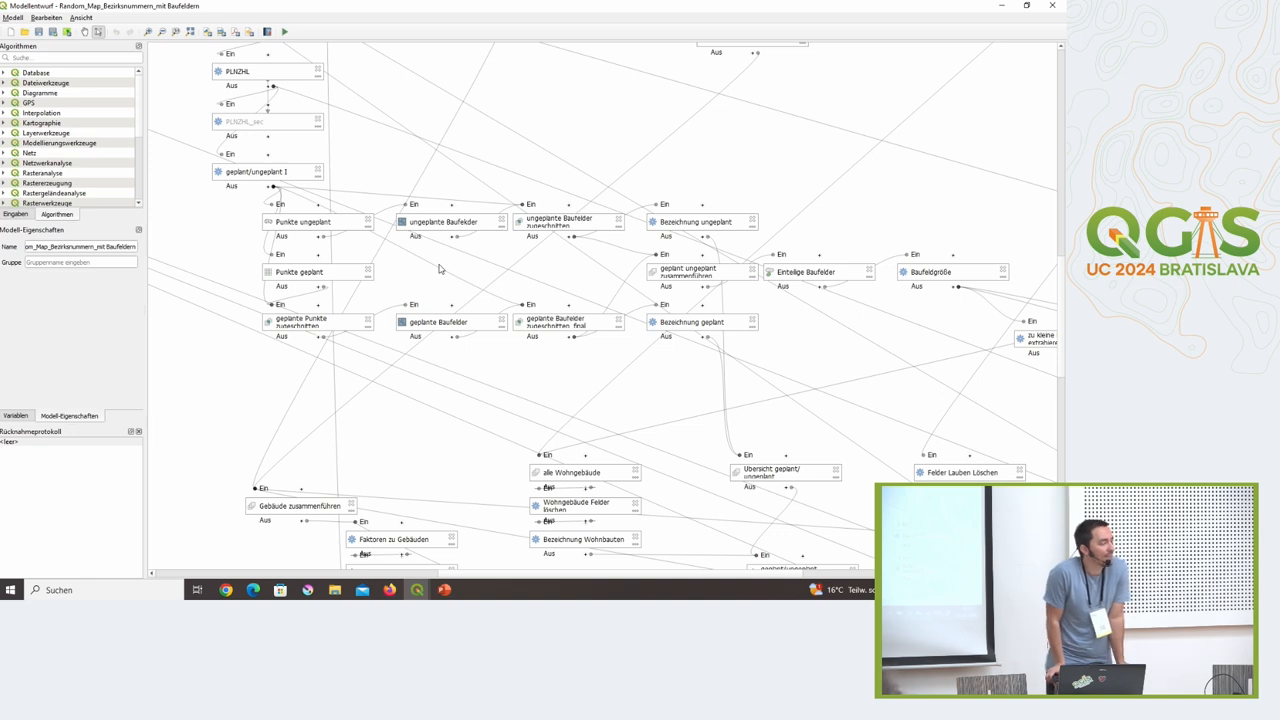
{"action": "left_click", "coordinate": [284, 32]}
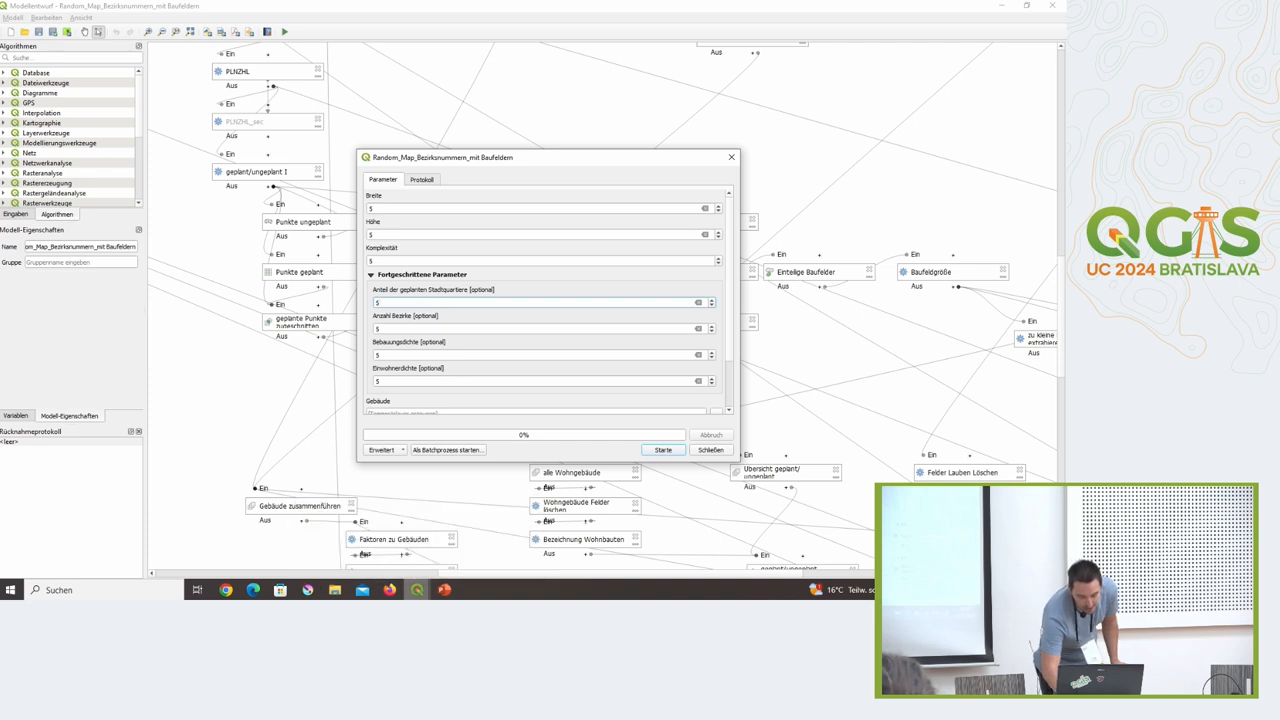
- Start the Random_Map run dialog listing Breite, Höhe and advanced generation parameters
{"action": "left_click", "coordinate": [662, 448]}
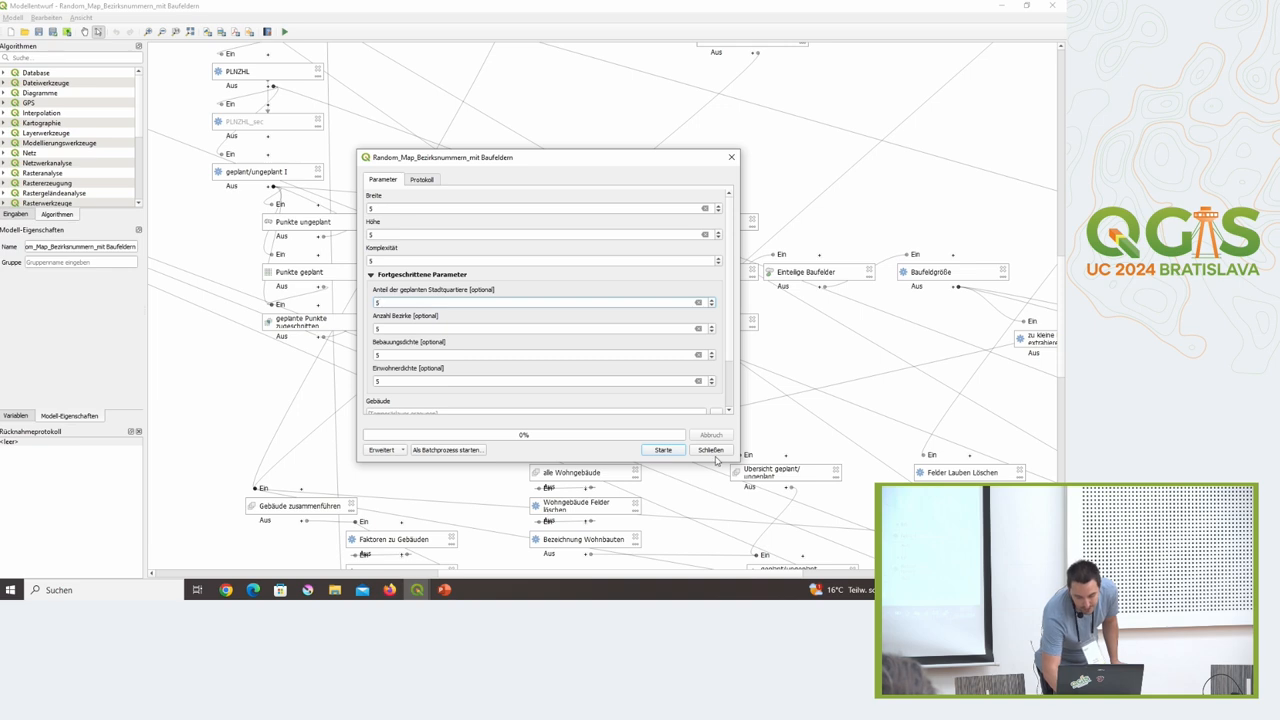
- Close the model run dialog and zoom into the generated polygon-based city layout
{"action": "left_click", "coordinate": [710, 448]}
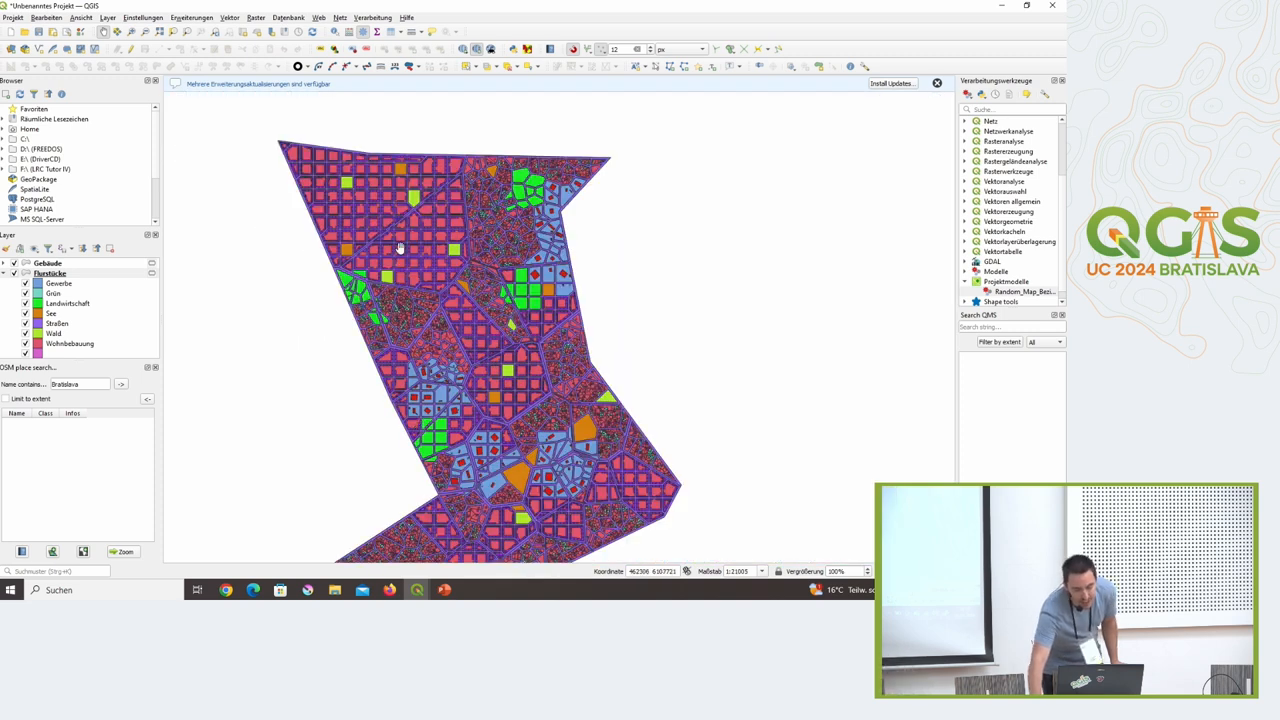
{"action": "scroll", "scroll_direction": "up", "scroll_amount": 3}
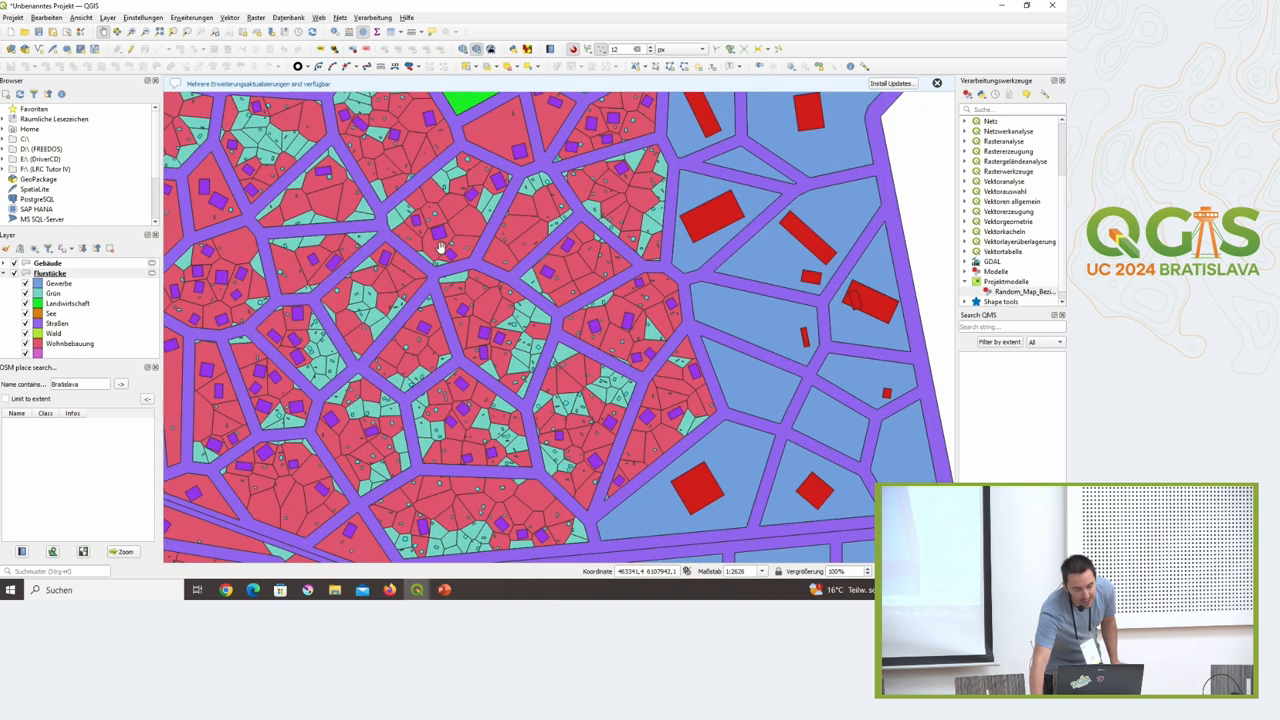